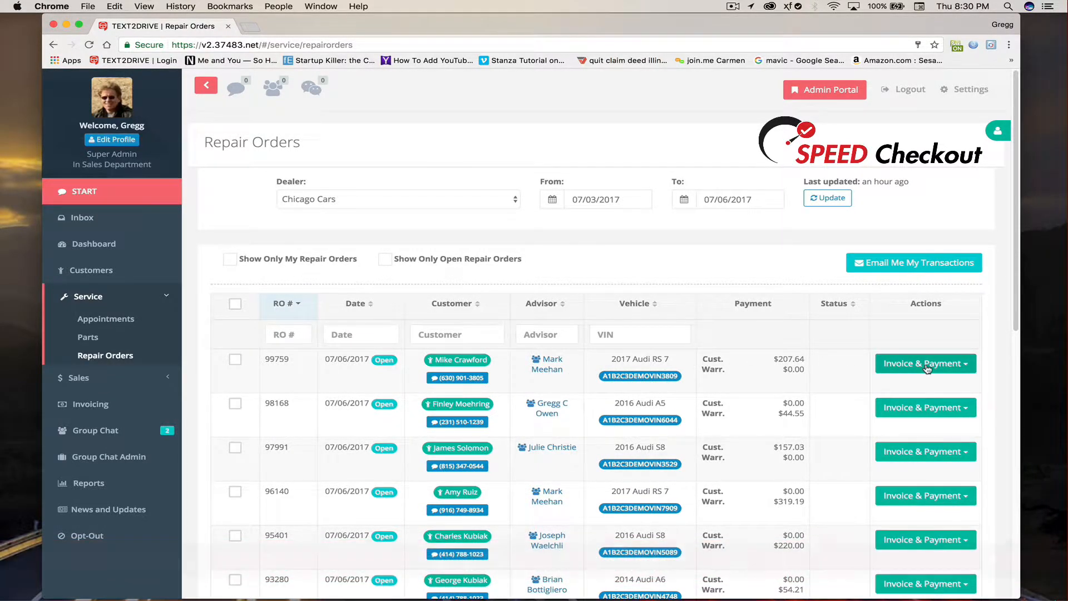
# - Reveal the Invoice & Payment choices for repair order 99759
pyautogui.click(924, 362)
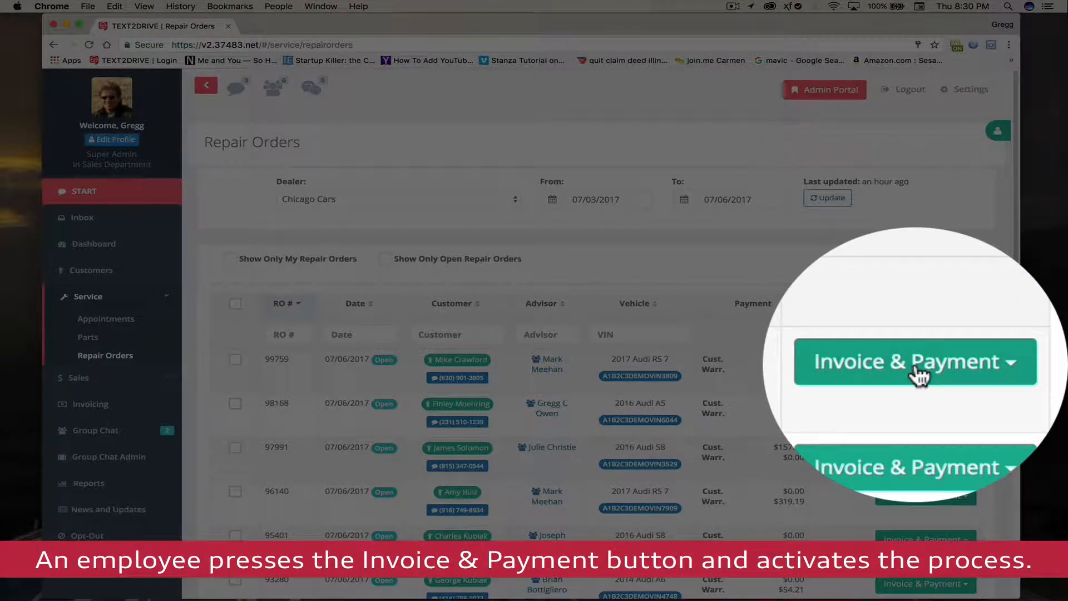
pyautogui.click(942, 345)
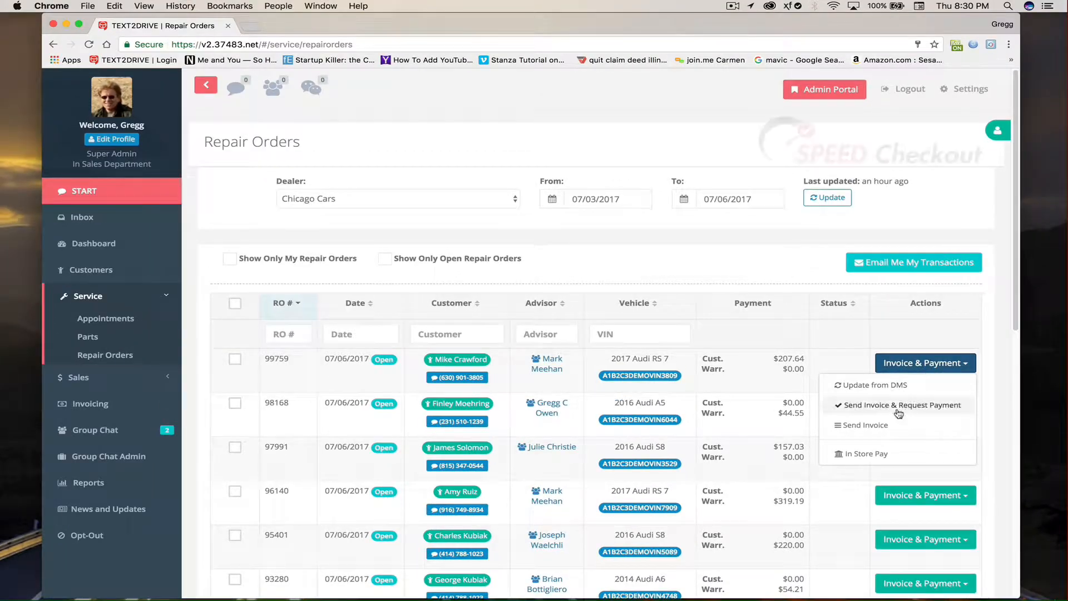
pyautogui.click(900, 405)
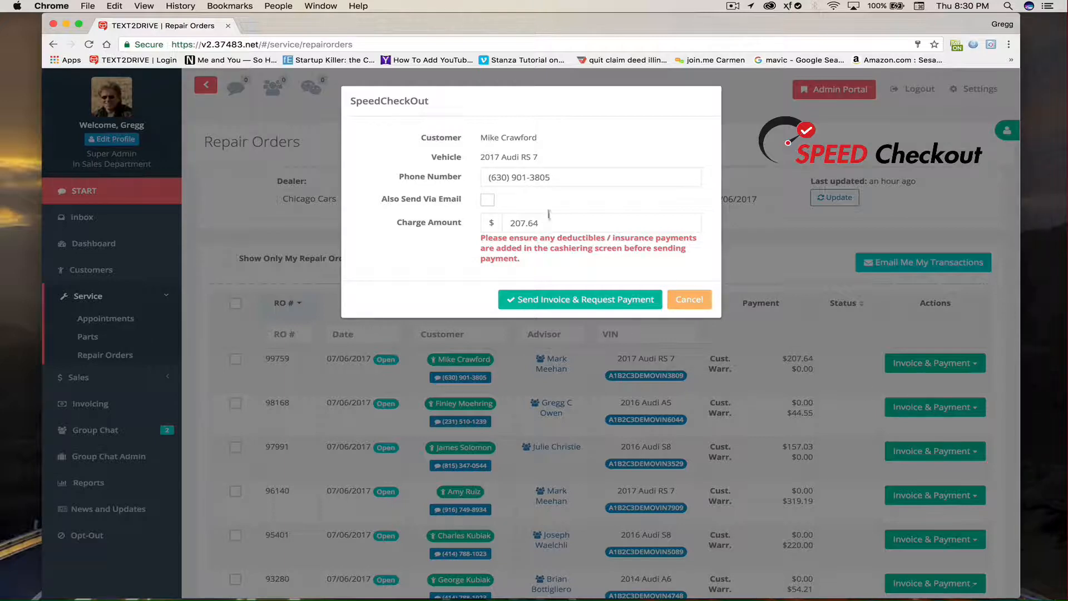
pyautogui.click(589, 177)
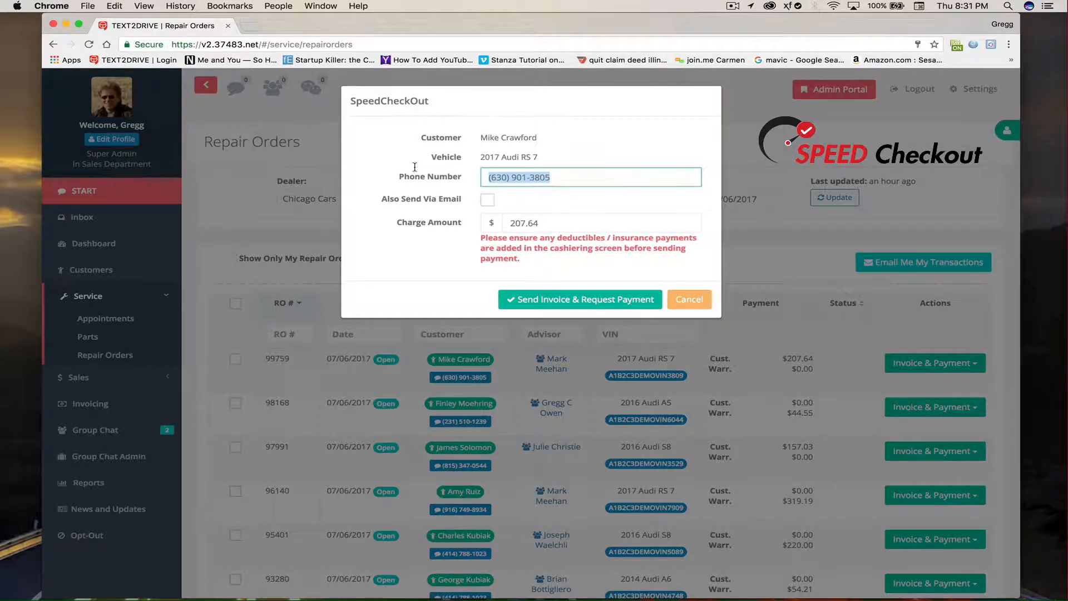
pyautogui.write('303) 656-1392')
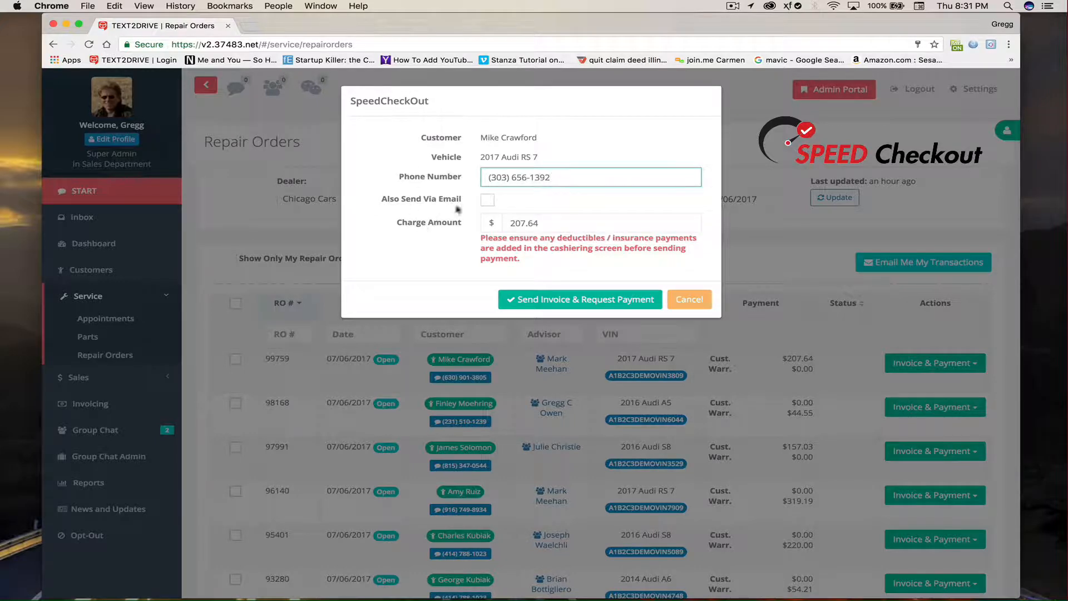
pyautogui.click(487, 199)
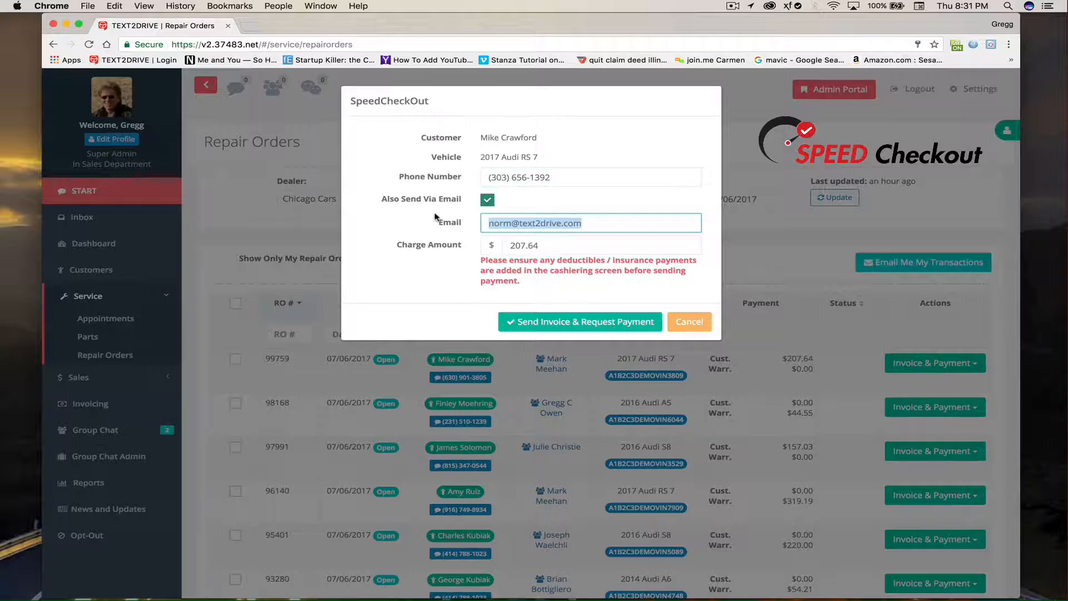
pyautogui.write('gregg')
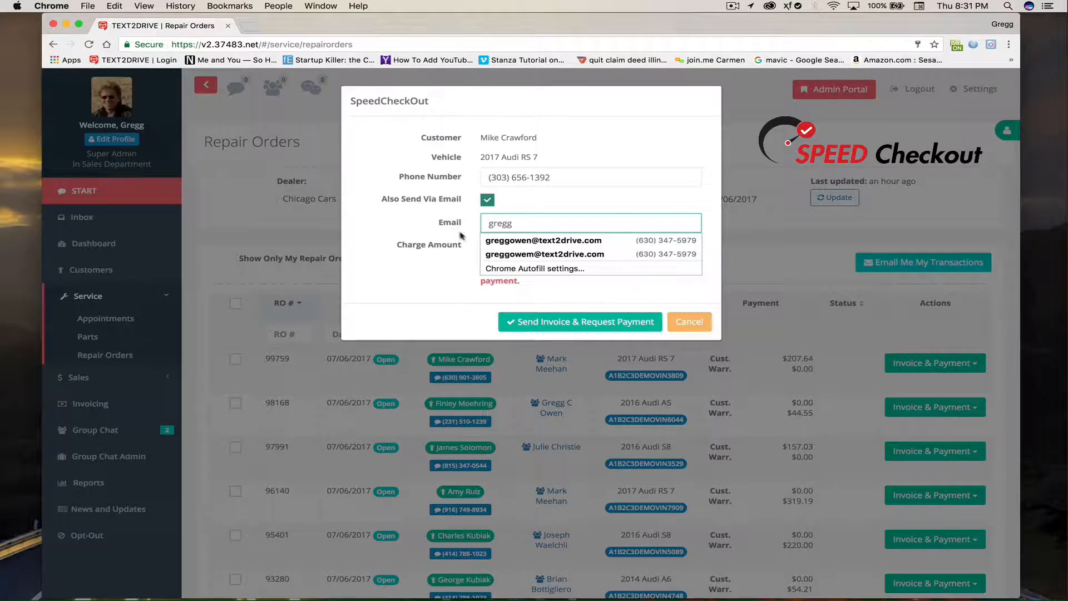
pyautogui.click(544, 241)
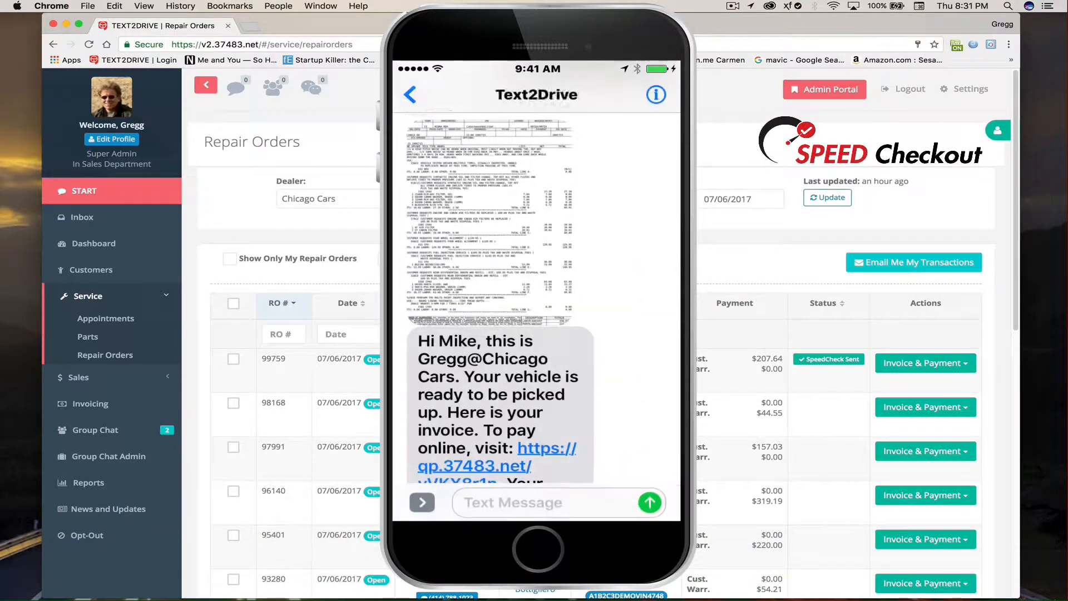
# - Follow the texted pay-online link to the card payment form on the phone
pyautogui.click(649, 501)
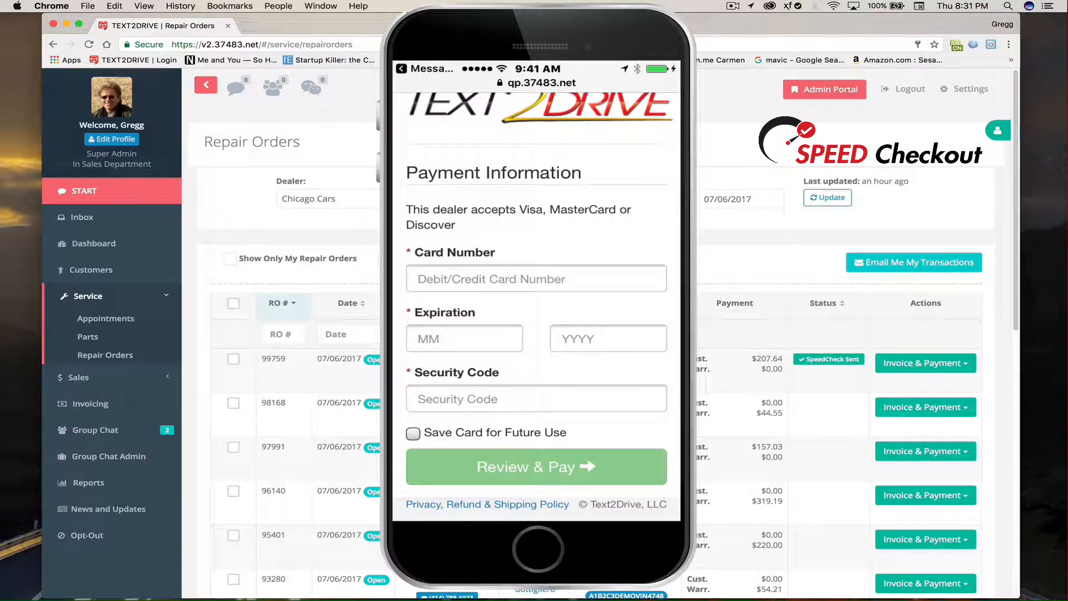
# - Enter the card details and submit the $207.64 payment for order 99759
pyautogui.write('4')
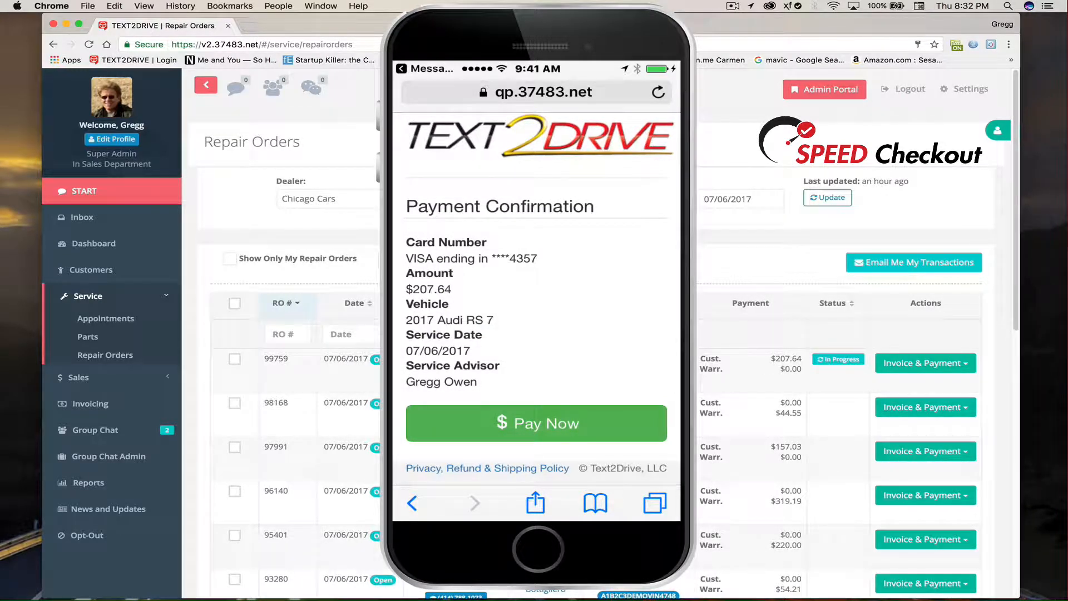
pyautogui.click(536, 423)
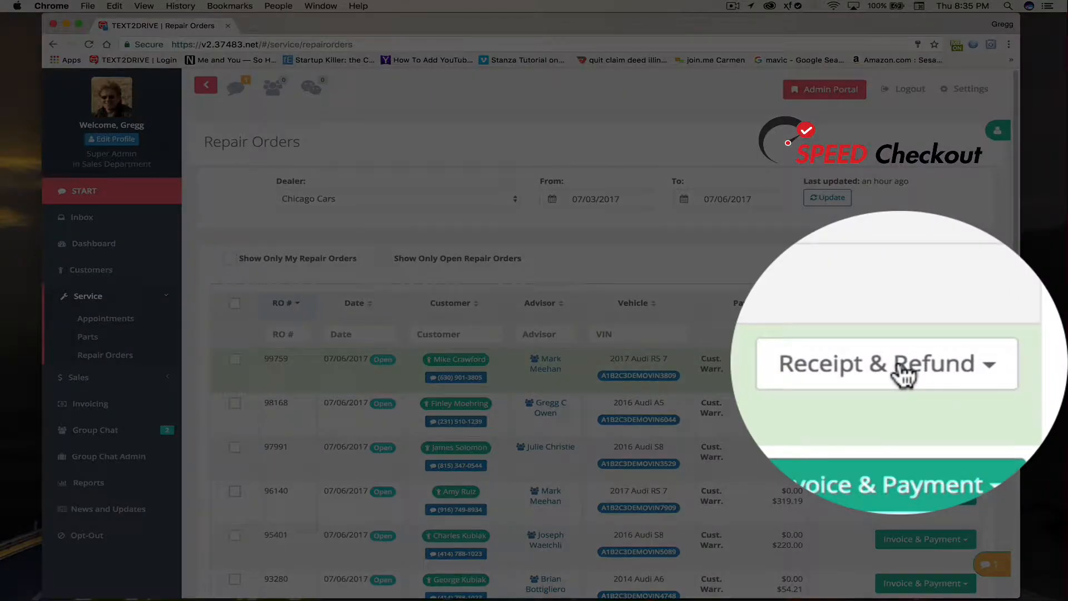
# - Issue a full $207.64 refund on order 99759 from Receipt & Refund
pyautogui.click(922, 362)
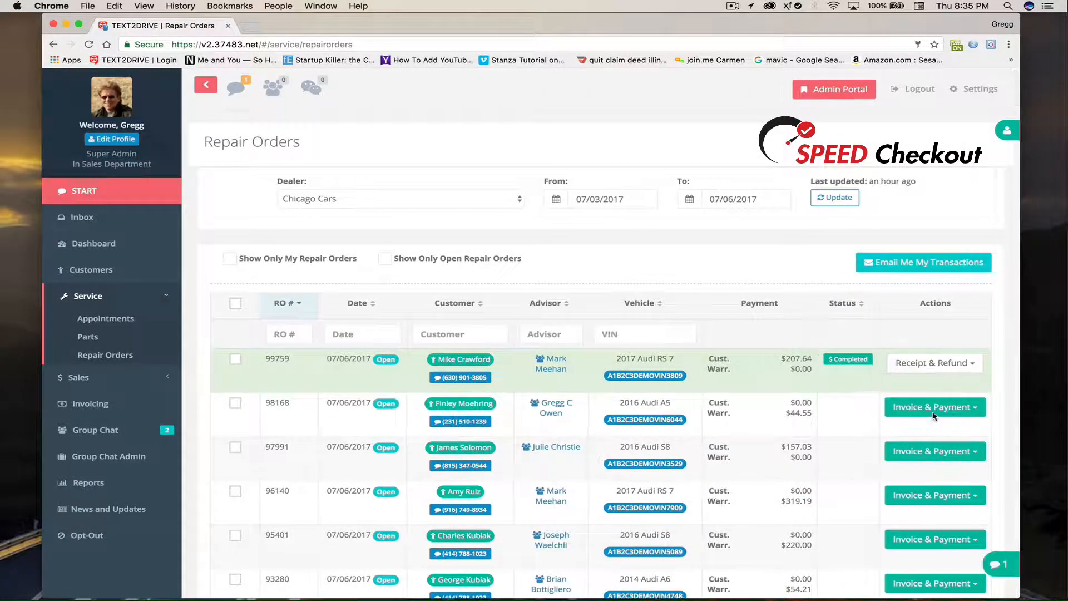
pyautogui.click(935, 363)
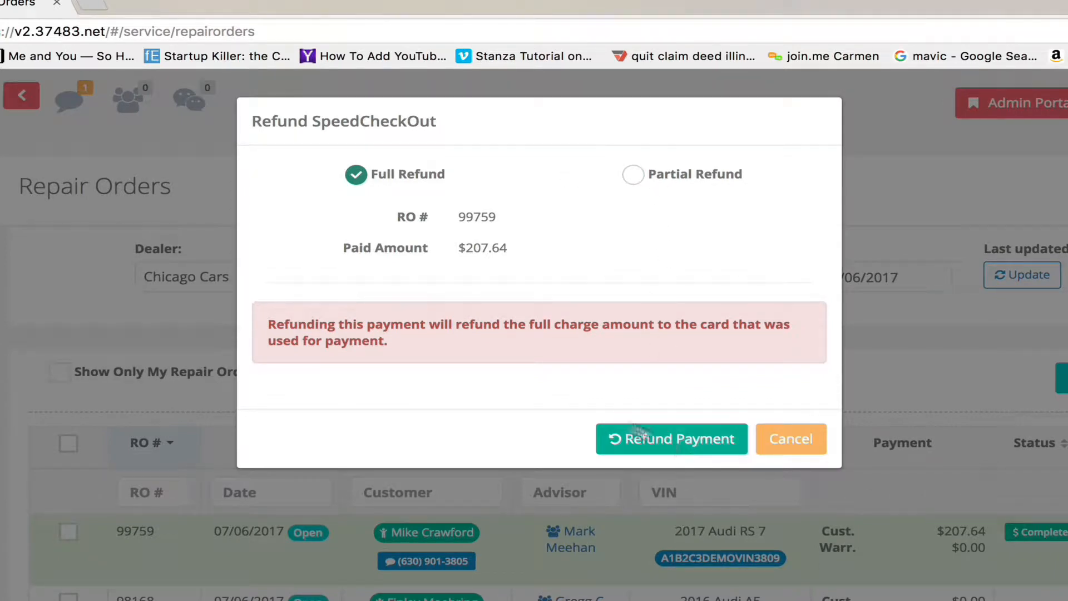
pyautogui.moveTo(680, 447)
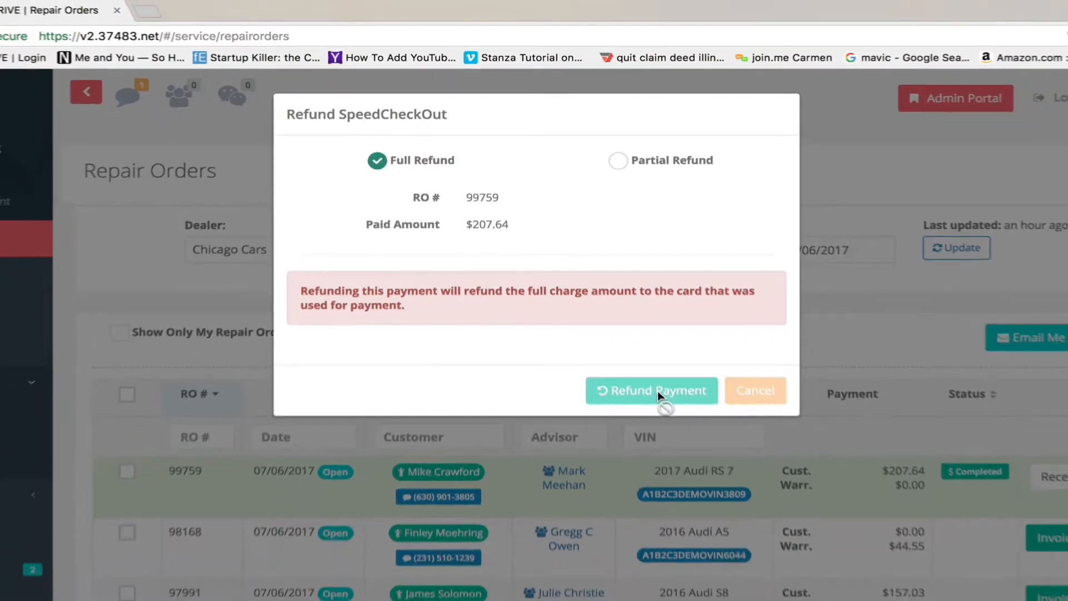
pyautogui.click(651, 390)
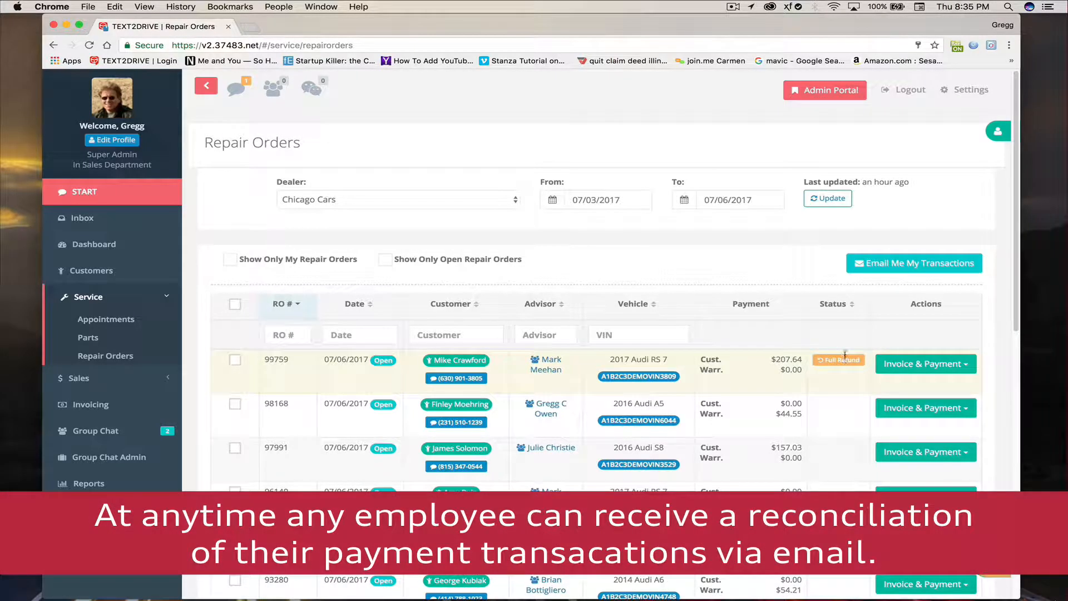
pyautogui.moveTo(913, 262)
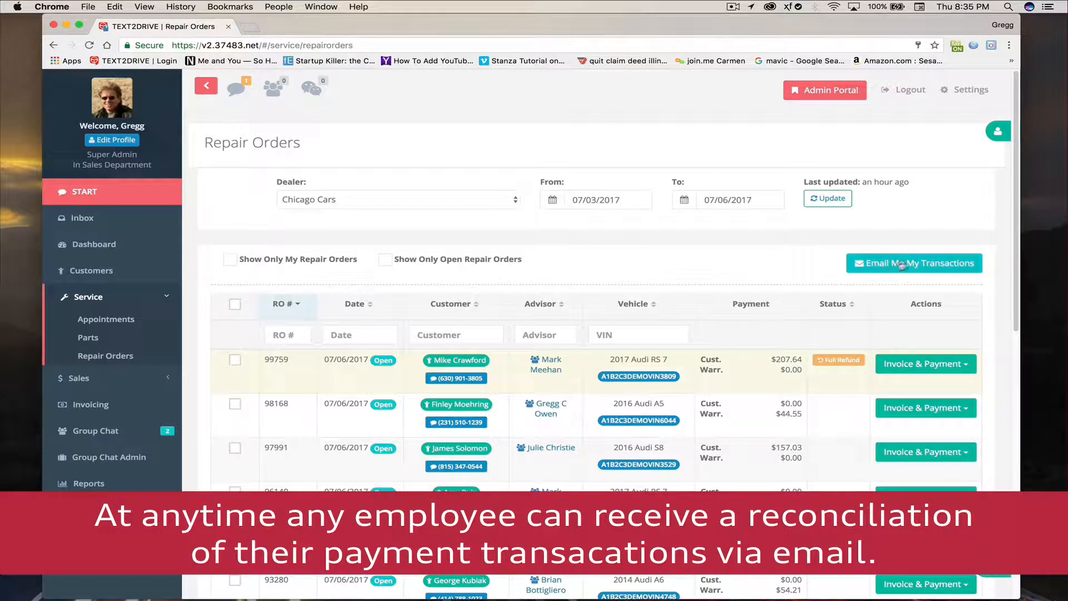
# - Send myself the 07/06/2017 transaction summary by email
pyautogui.click(913, 263)
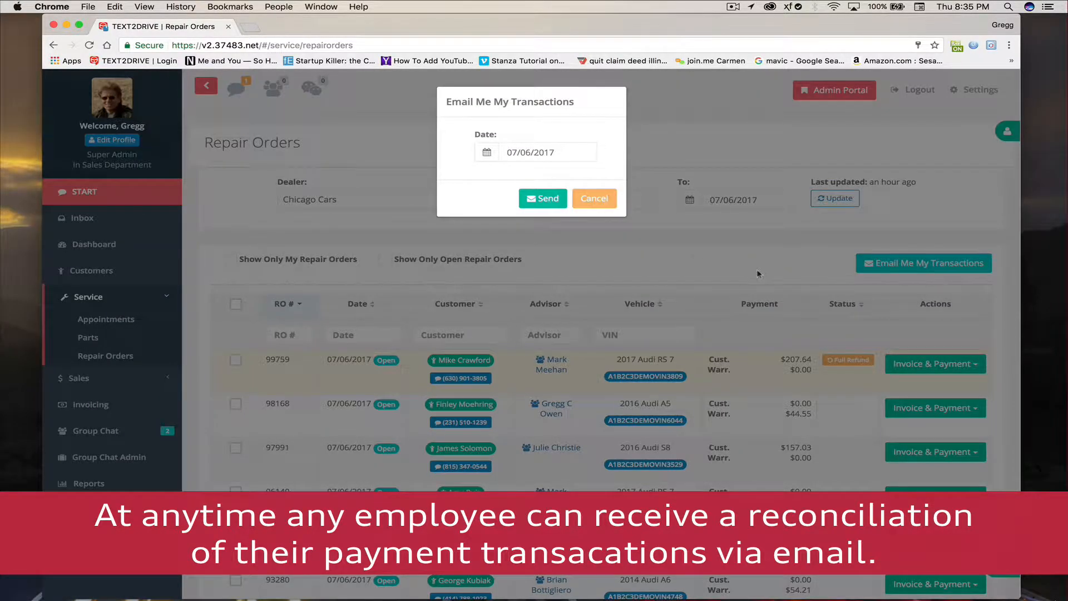
pyautogui.click(542, 198)
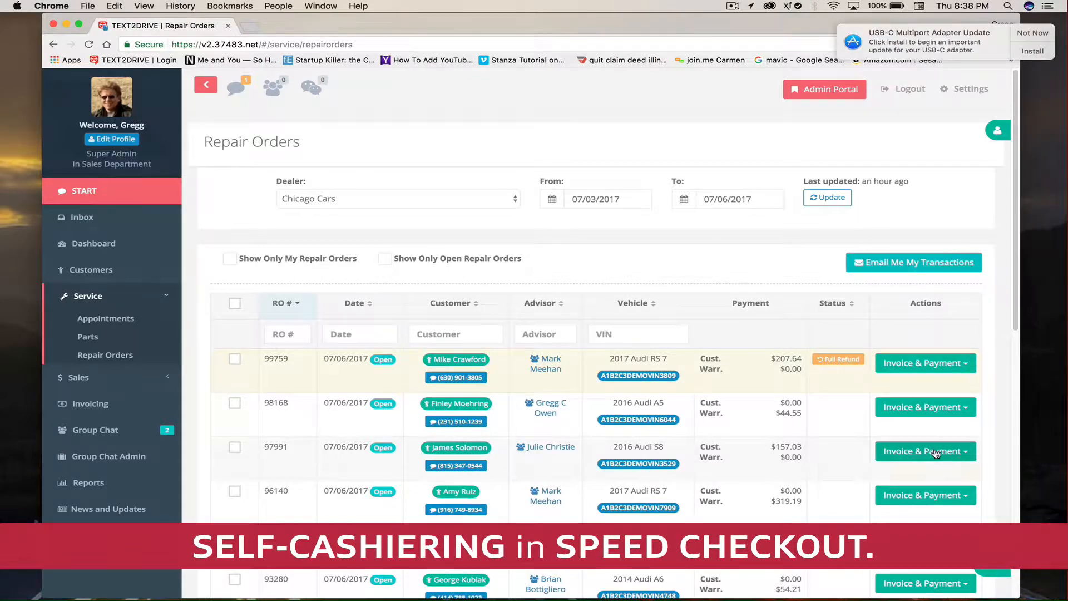
# - Choose In Store Pay for repair order 97991
pyautogui.click(923, 451)
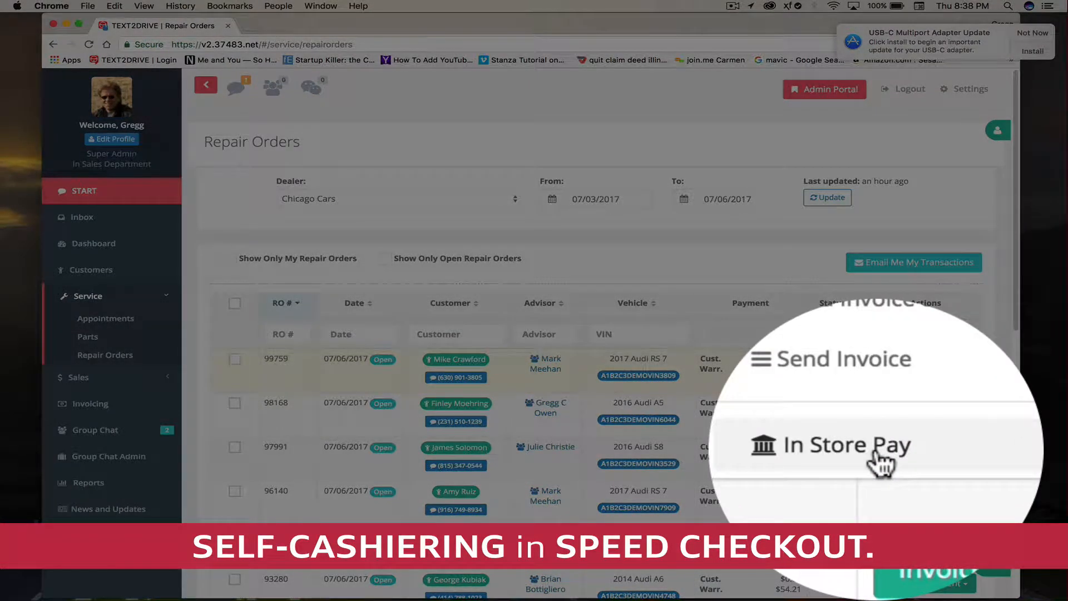
pyautogui.click(924, 450)
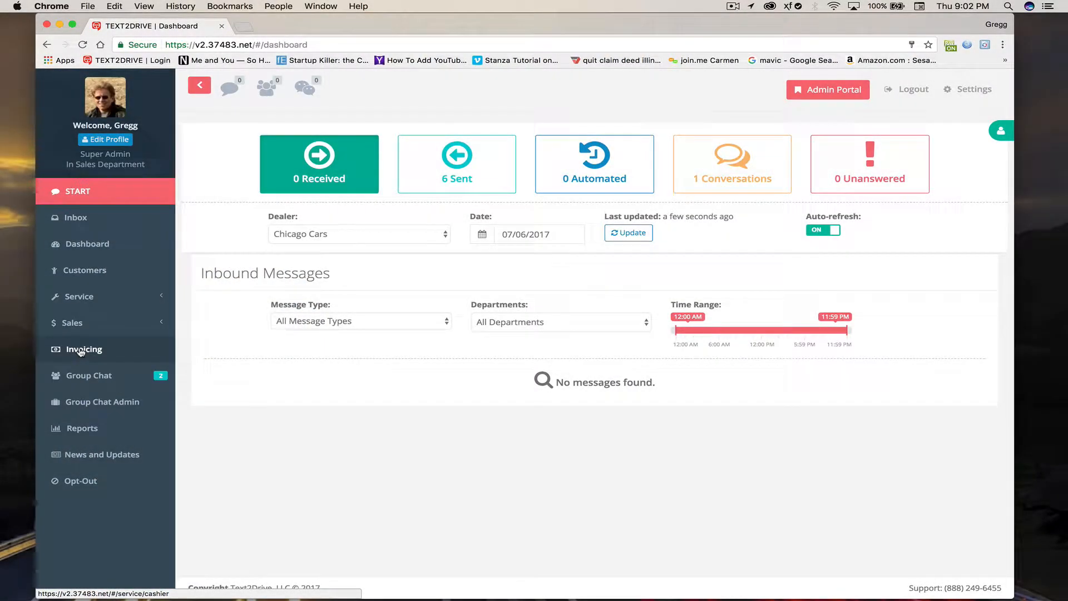
# - Start a new invoice with DMS ID 54 for customer Gregg
pyautogui.click(84, 349)
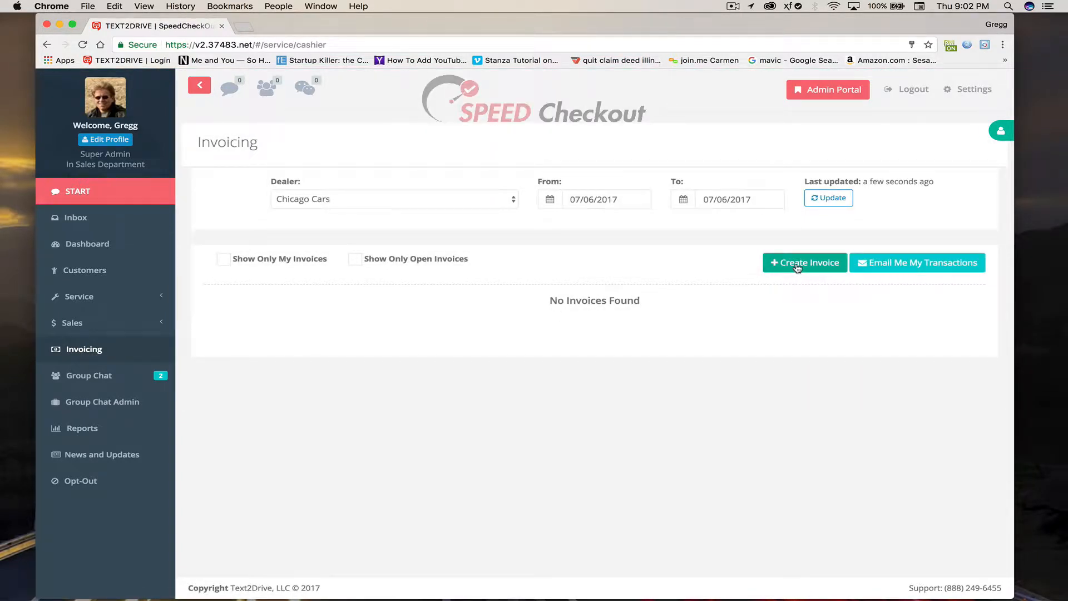
pyautogui.click(803, 262)
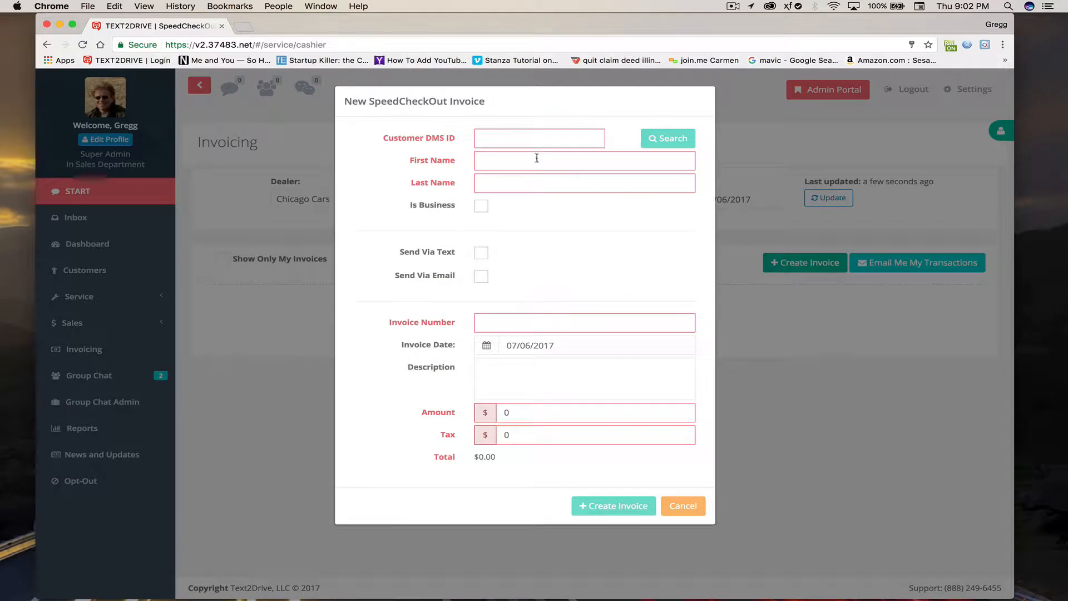
pyautogui.write('5432')
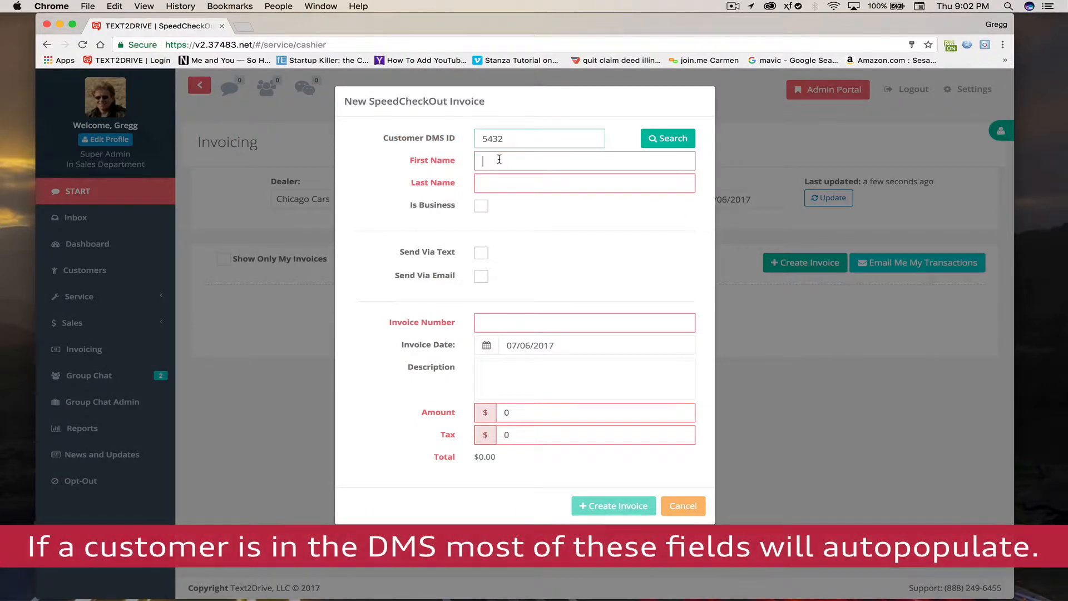
pyautogui.write('G')
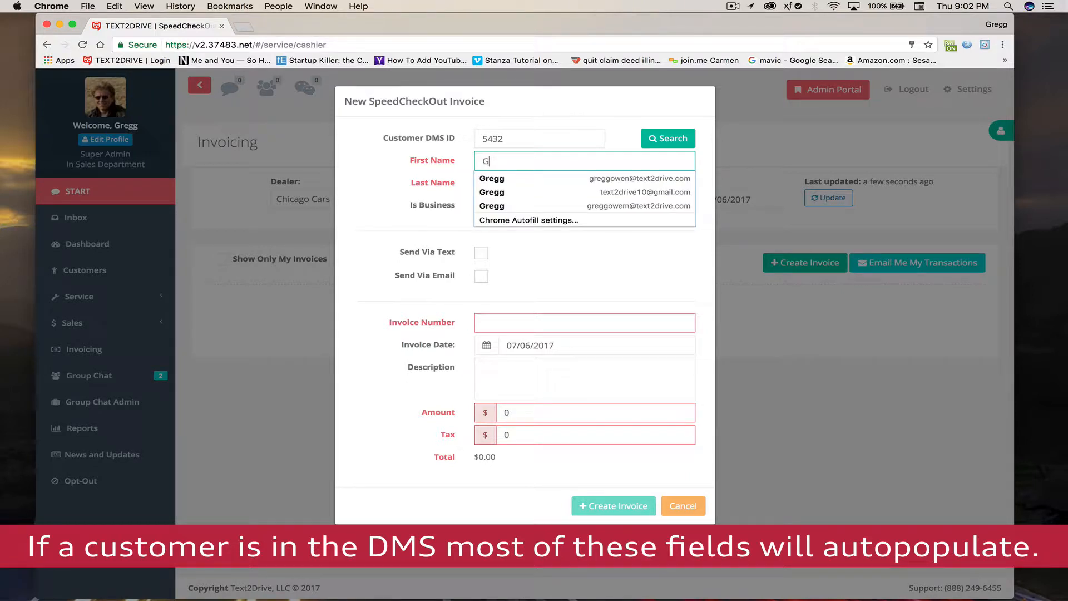
pyautogui.write('regg')
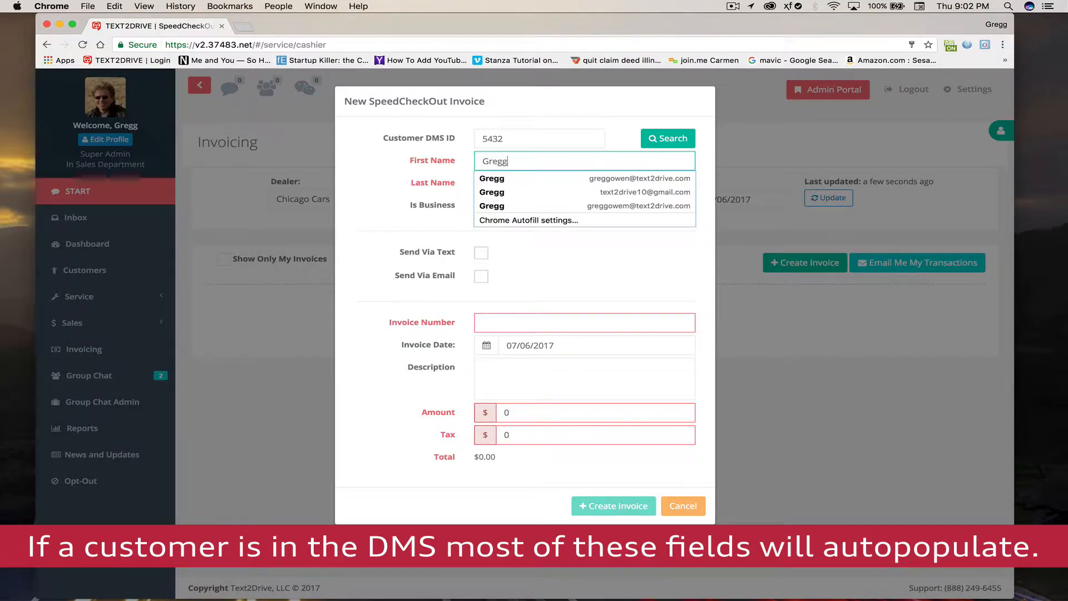
pyautogui.click(584, 182)
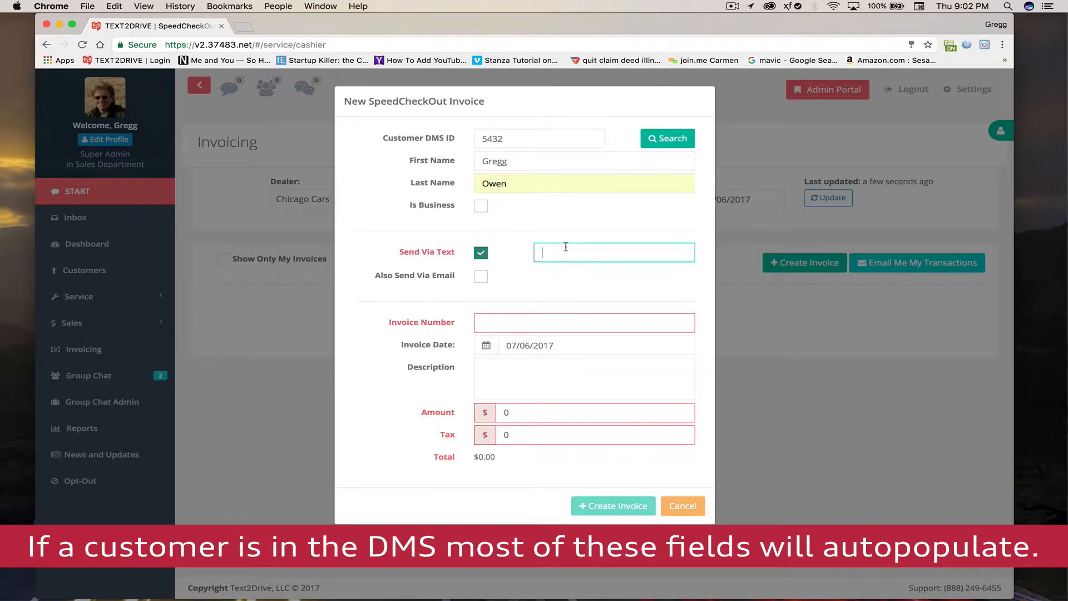
pyautogui.write('(303) 656-1392')
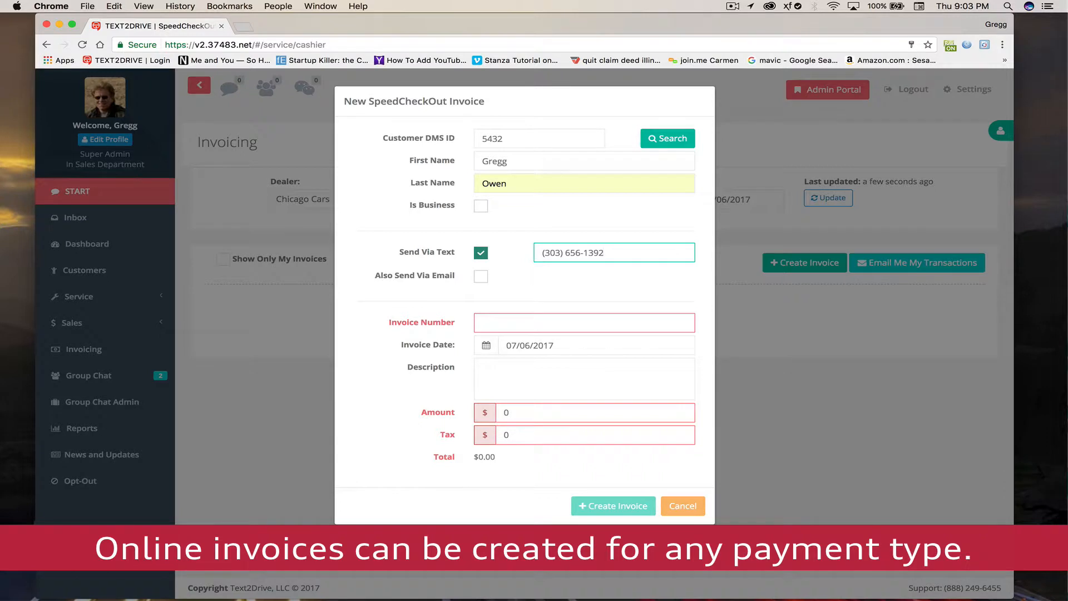
pyautogui.write('7654')
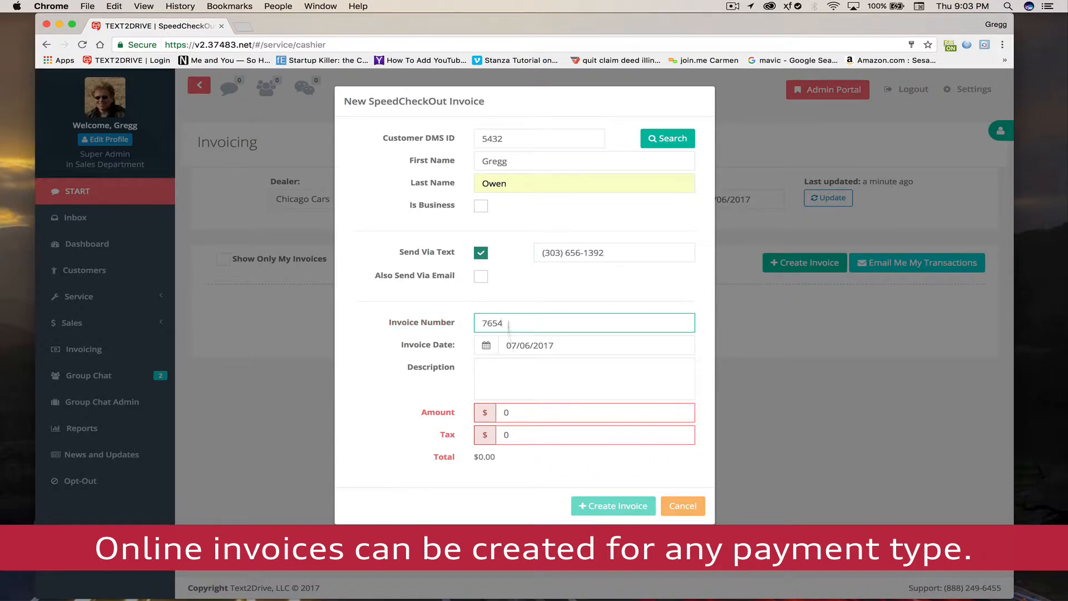
pyautogui.write('125')
pyautogui.click(584, 434)
pyautogui.write('10')
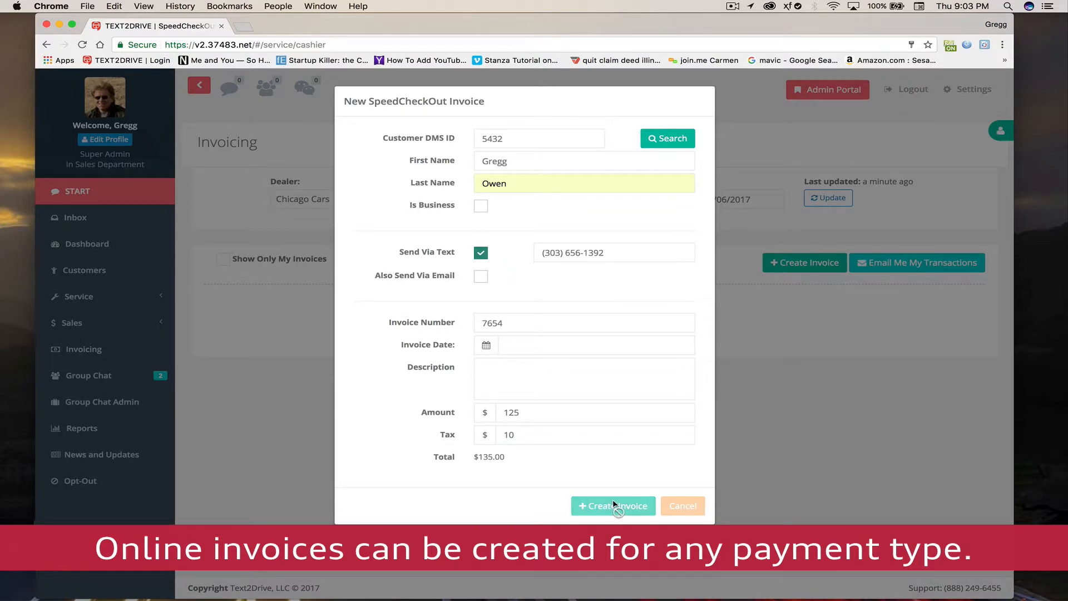
pyautogui.click(612, 505)
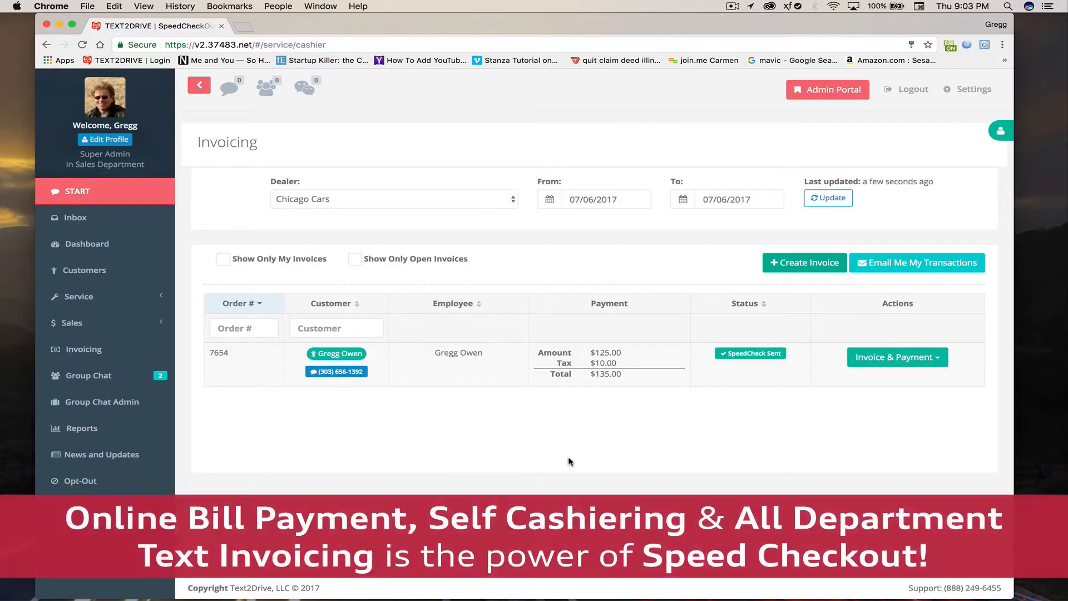